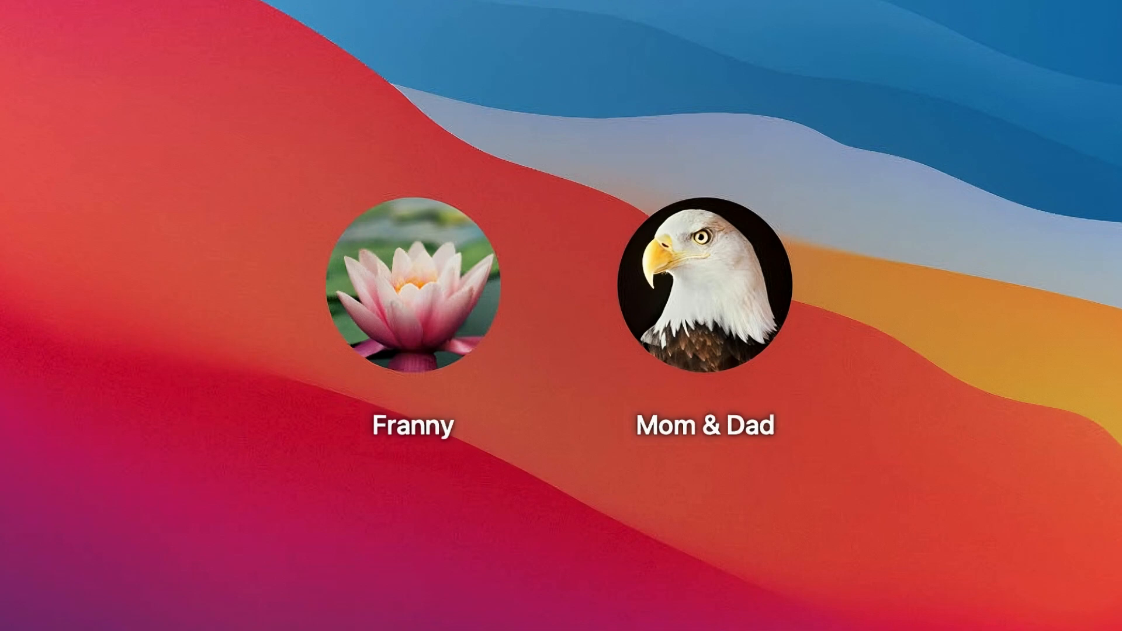
# Step: Dismiss the intro and land on the empty purple macOS desktop
pyautogui.click(414, 283)
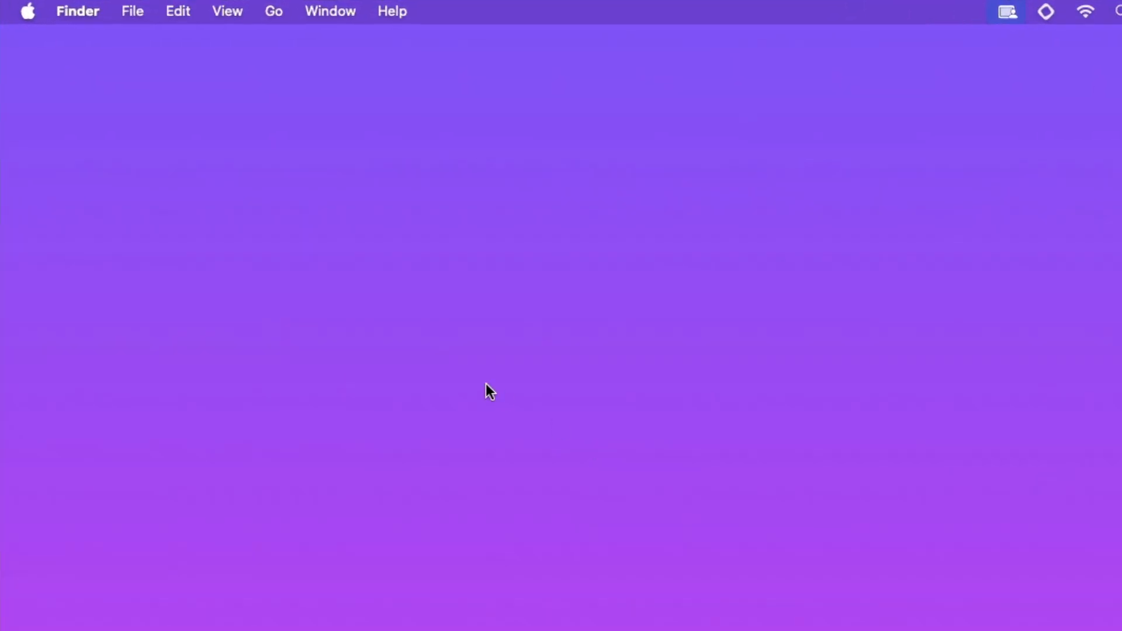
# Step: Launch System Settings from the Apple menu and search it for 'users'
pyautogui.click(27, 11)
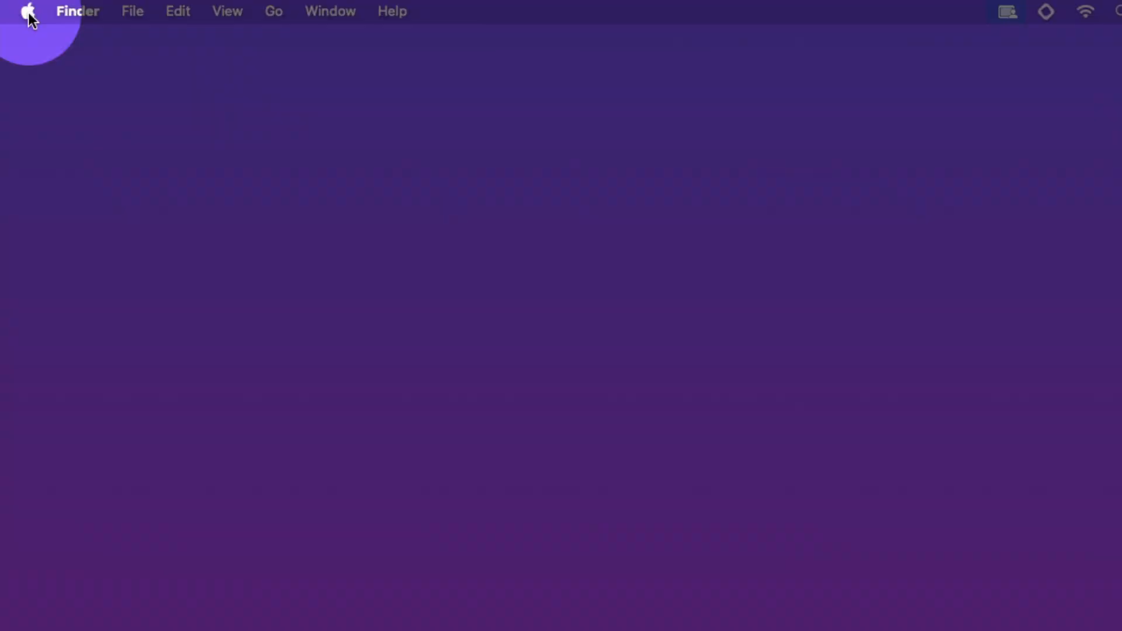
pyautogui.click(28, 12)
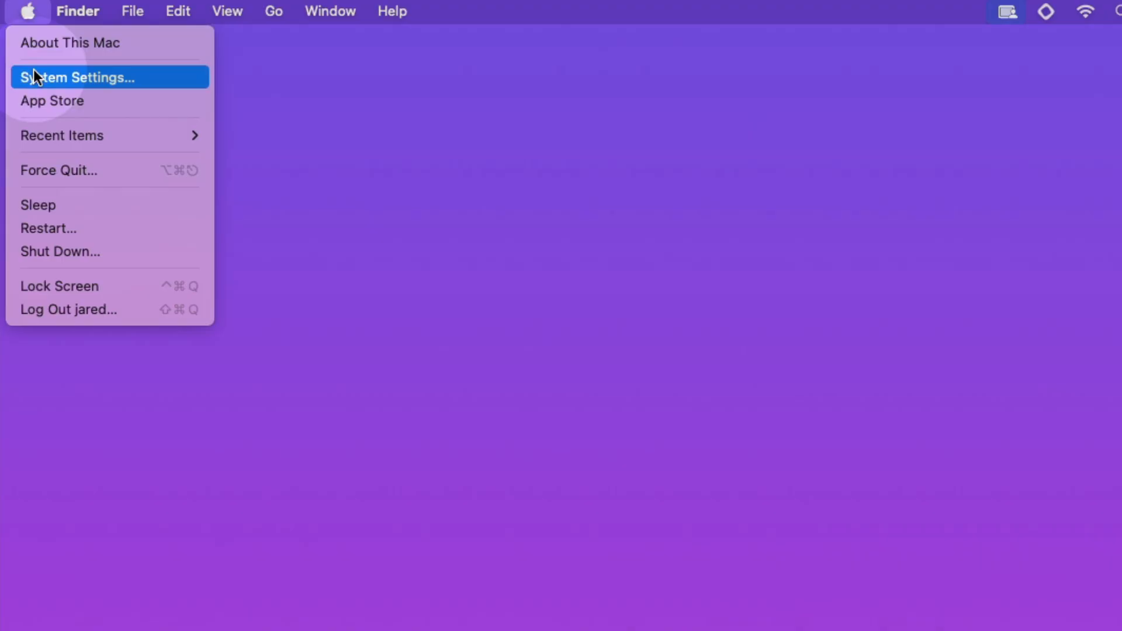
pyautogui.click(78, 77)
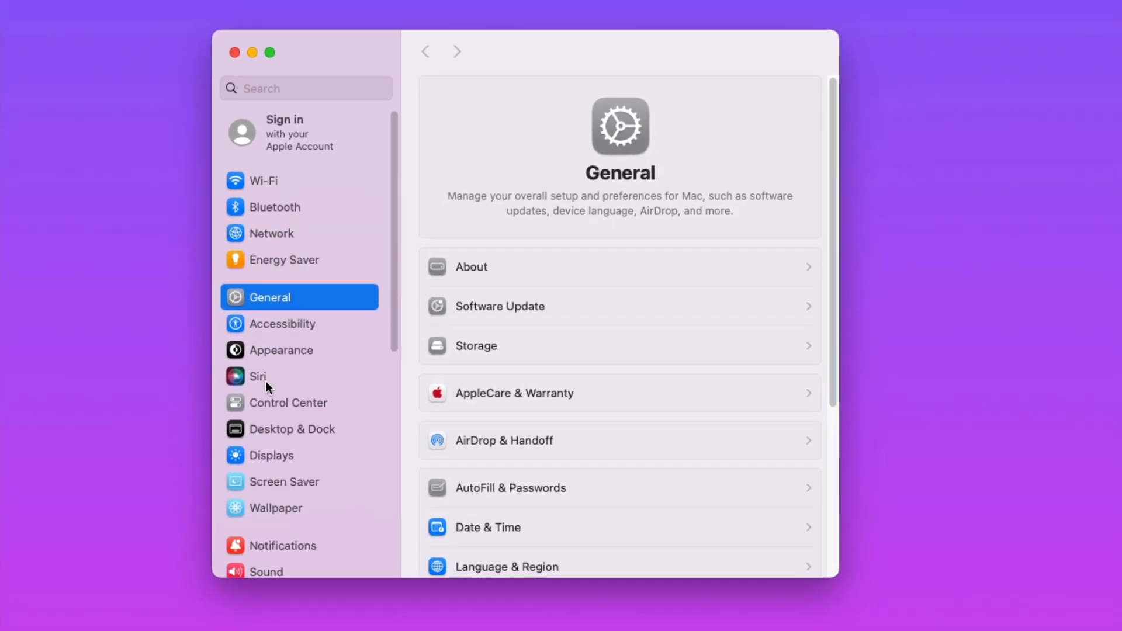
pyautogui.scroll(-3)
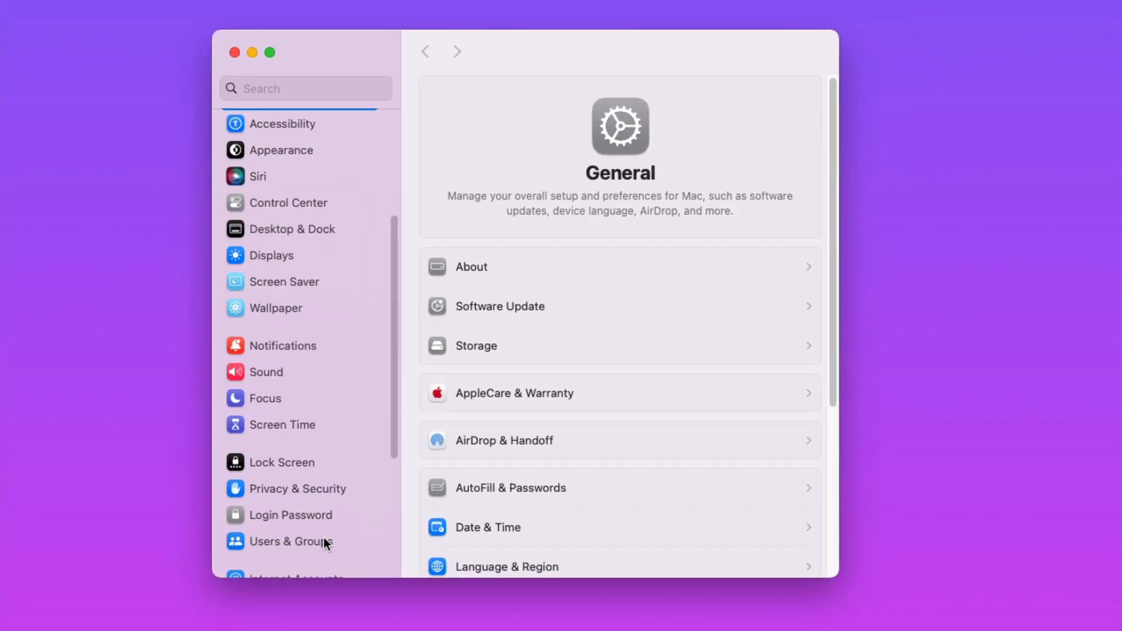
pyautogui.click(305, 87)
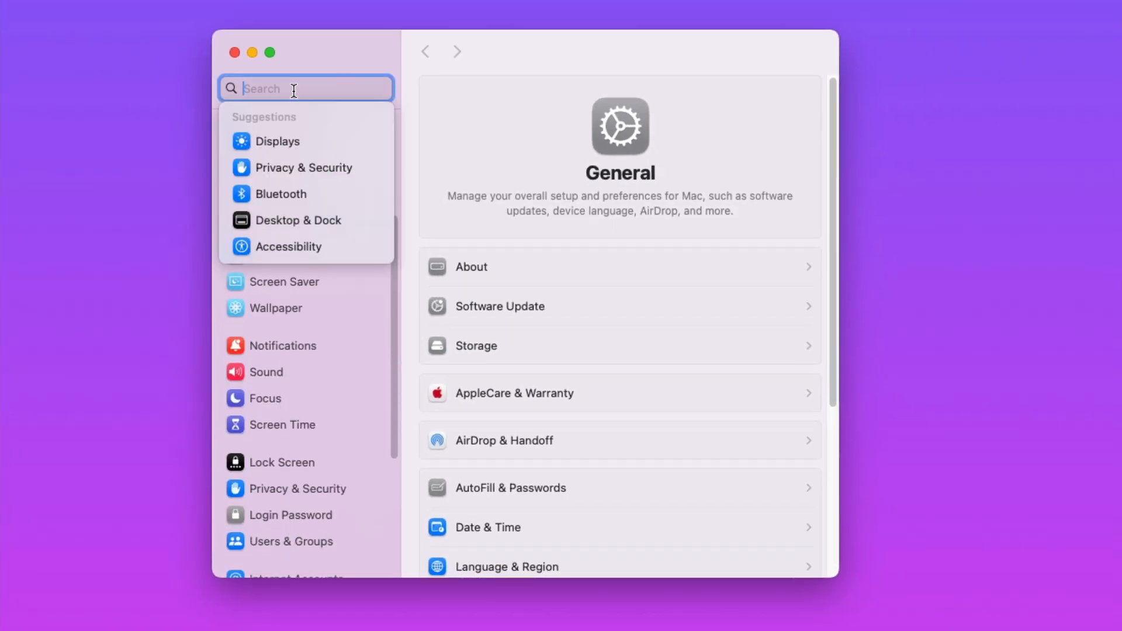
pyautogui.write('users')
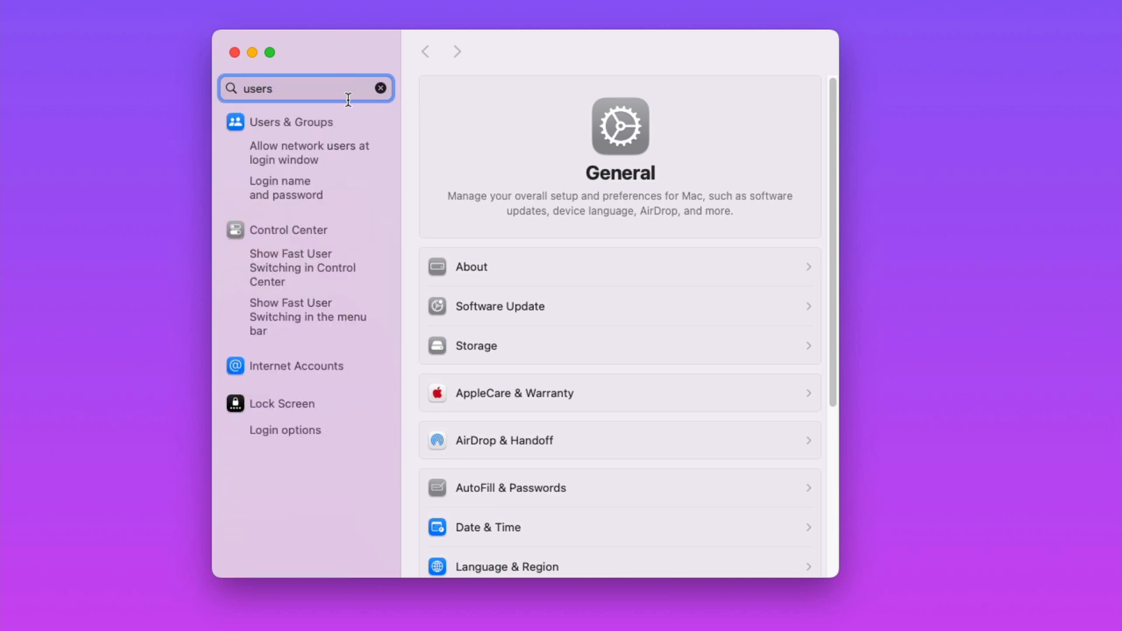
# Step: Show the Users & Groups pane listing the admin and Guest User accounts
pyautogui.click(291, 121)
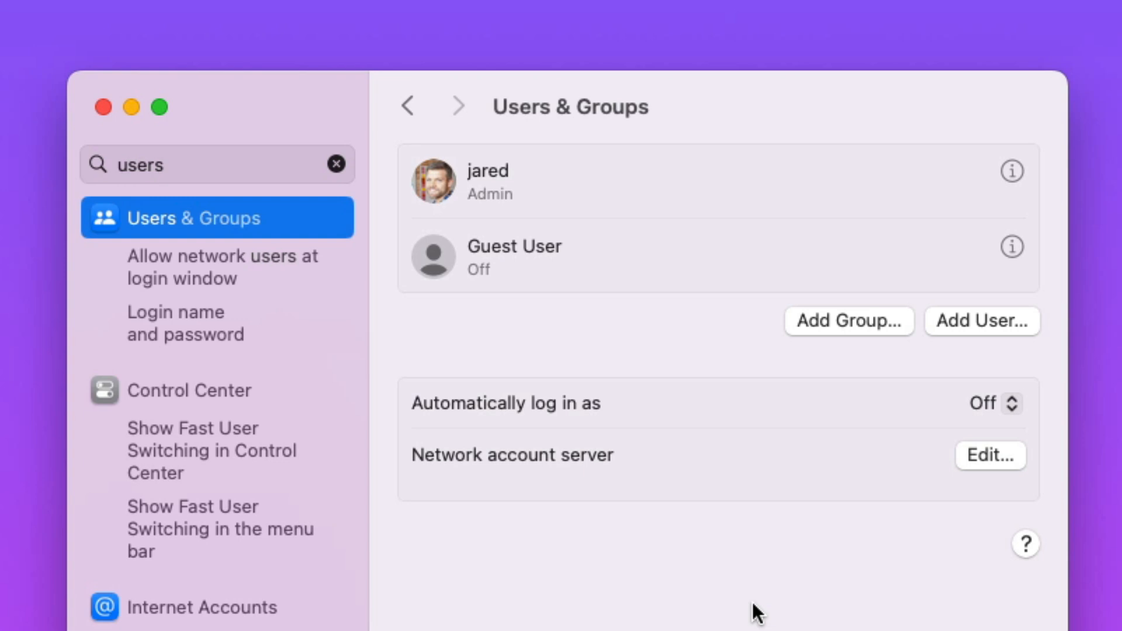
pyautogui.moveTo(680, 304)
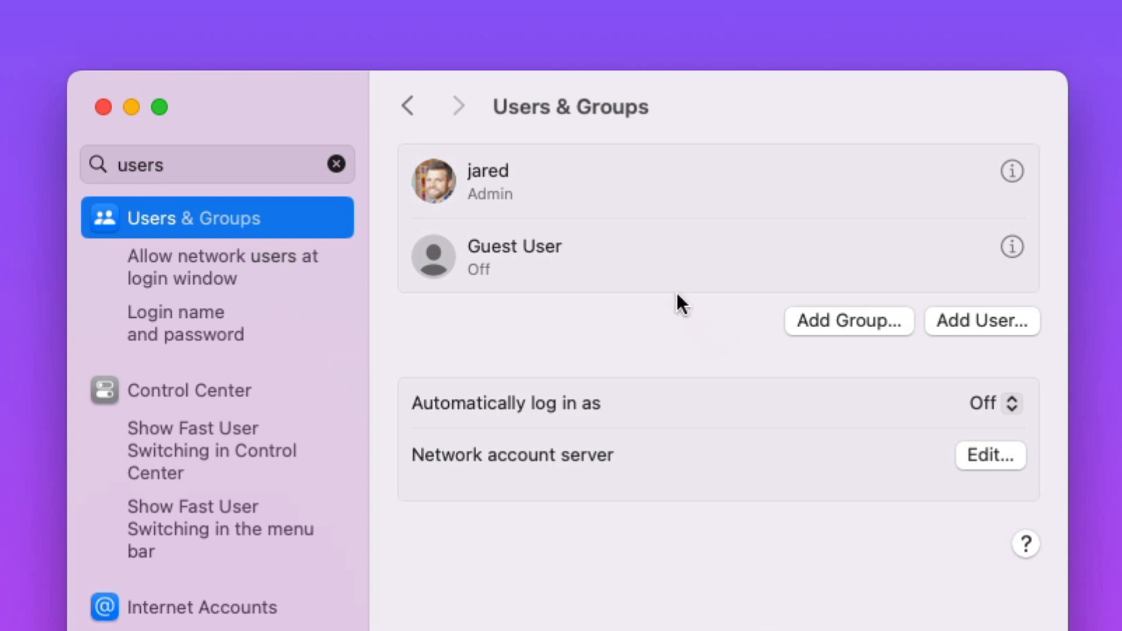
pyautogui.moveTo(466, 219)
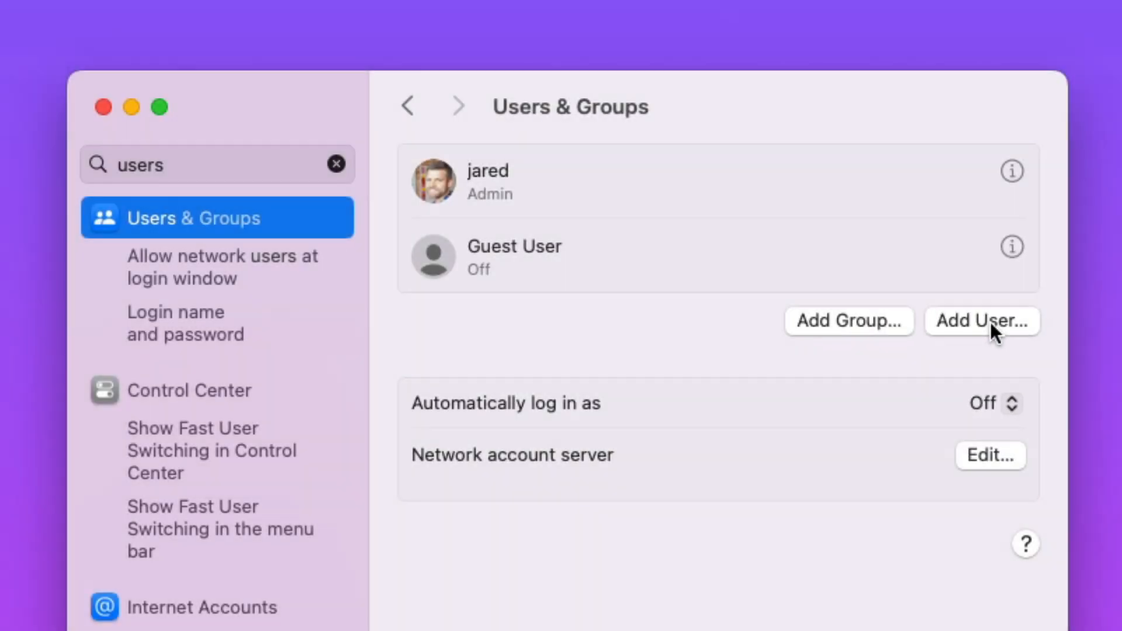
# Step: Start Add User… and unlock it with the administrator password
pyautogui.click(982, 321)
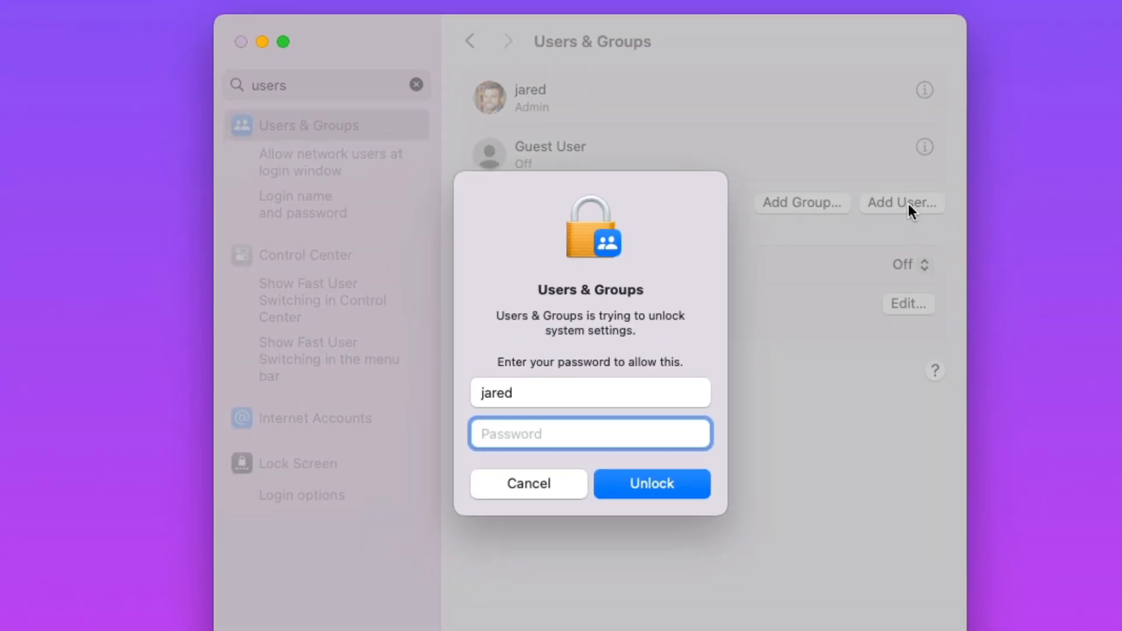
pyautogui.write('password')
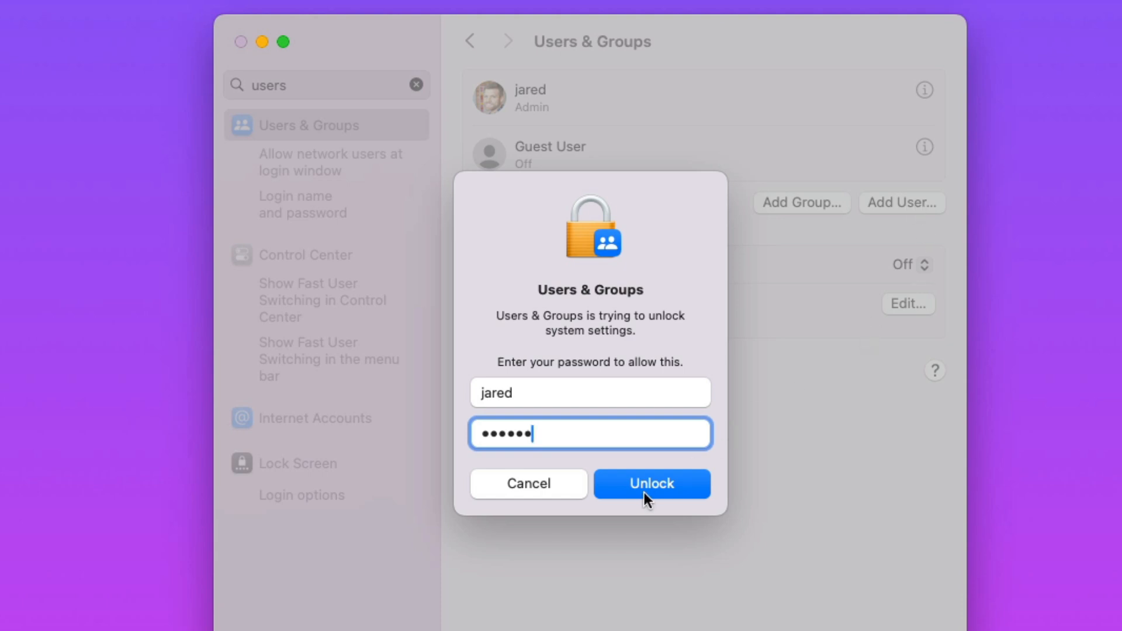
pyautogui.click(650, 482)
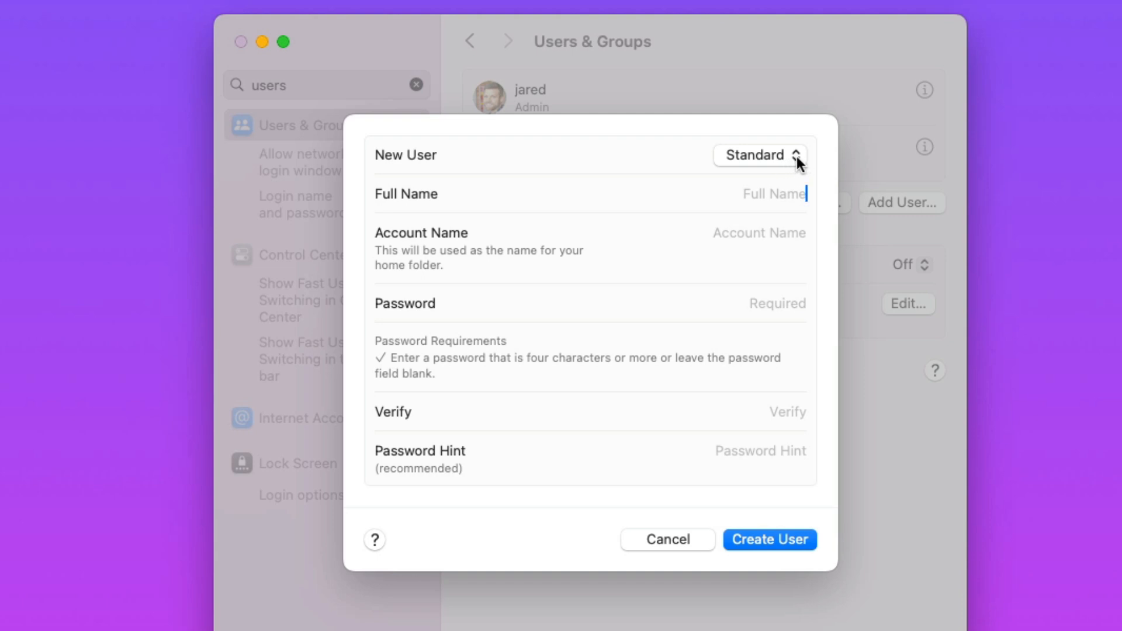
pyautogui.click(760, 156)
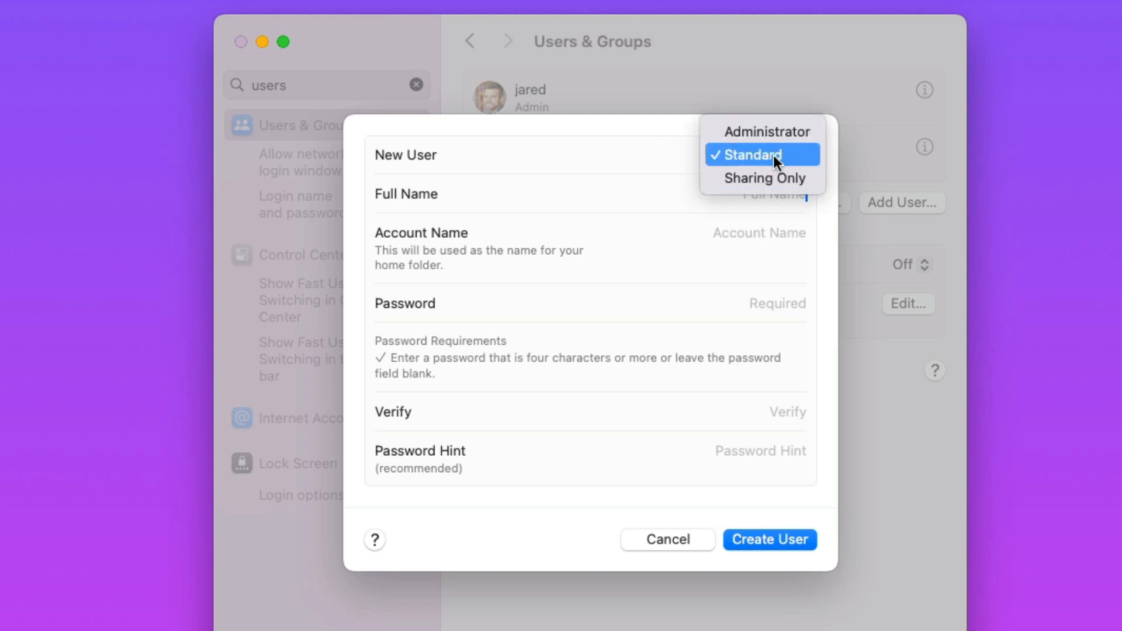
pyautogui.moveTo(783, 159)
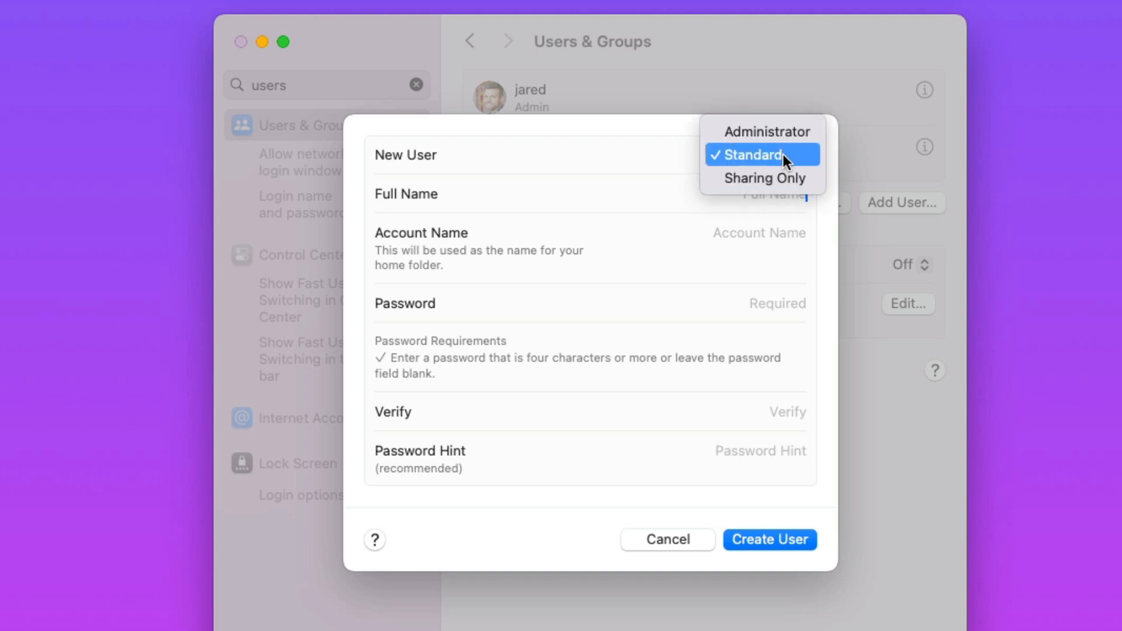
pyautogui.click(754, 155)
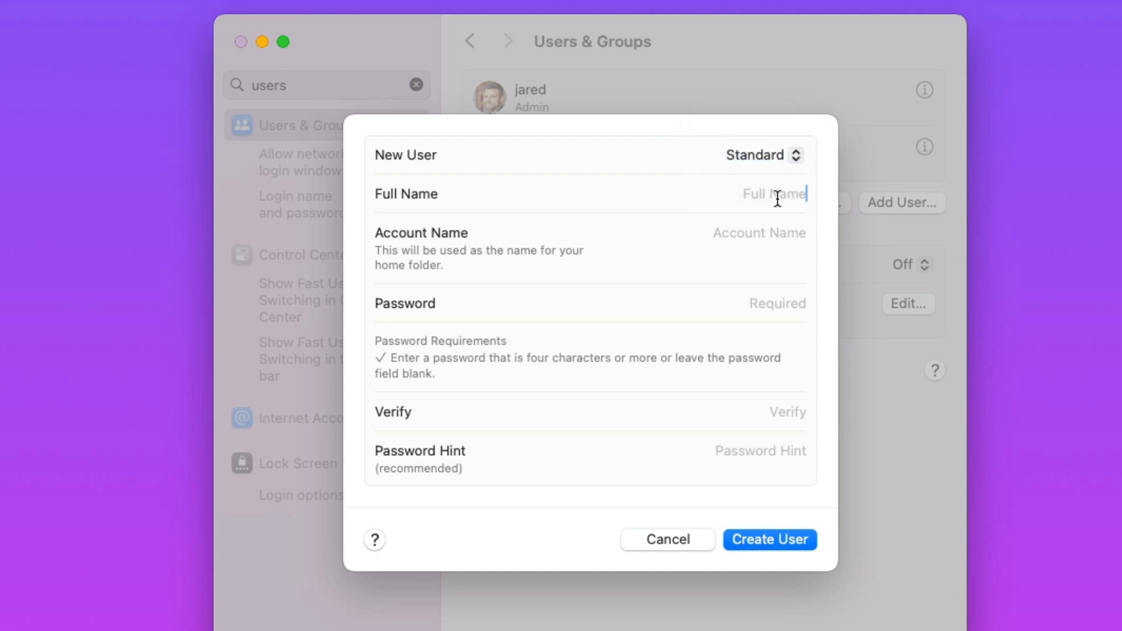
pyautogui.write('Franny')
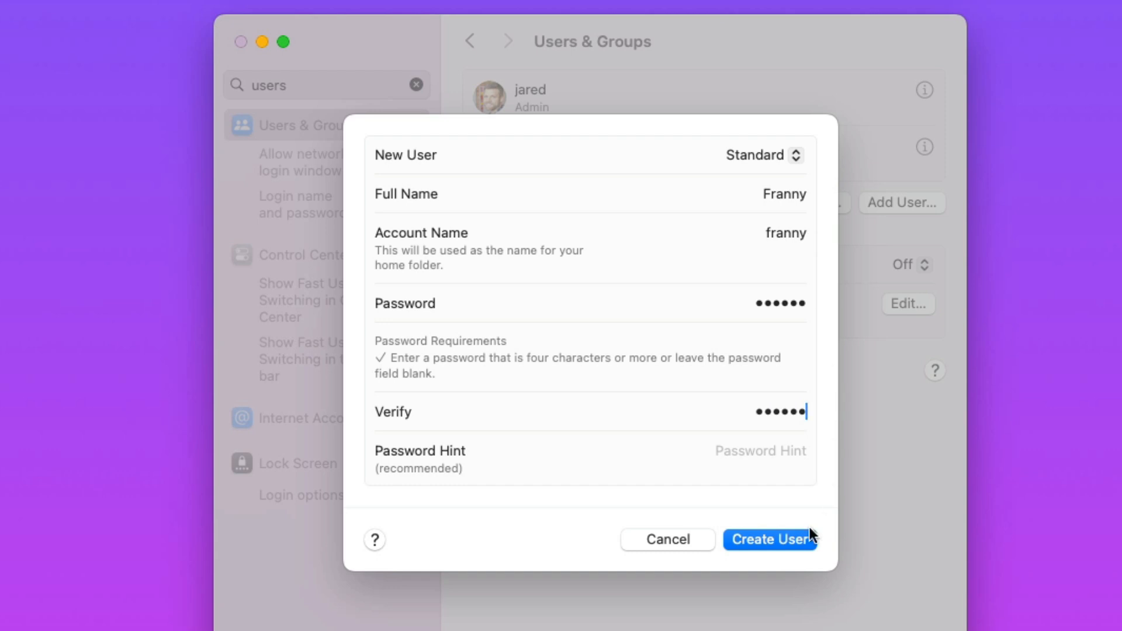
pyautogui.click(771, 539)
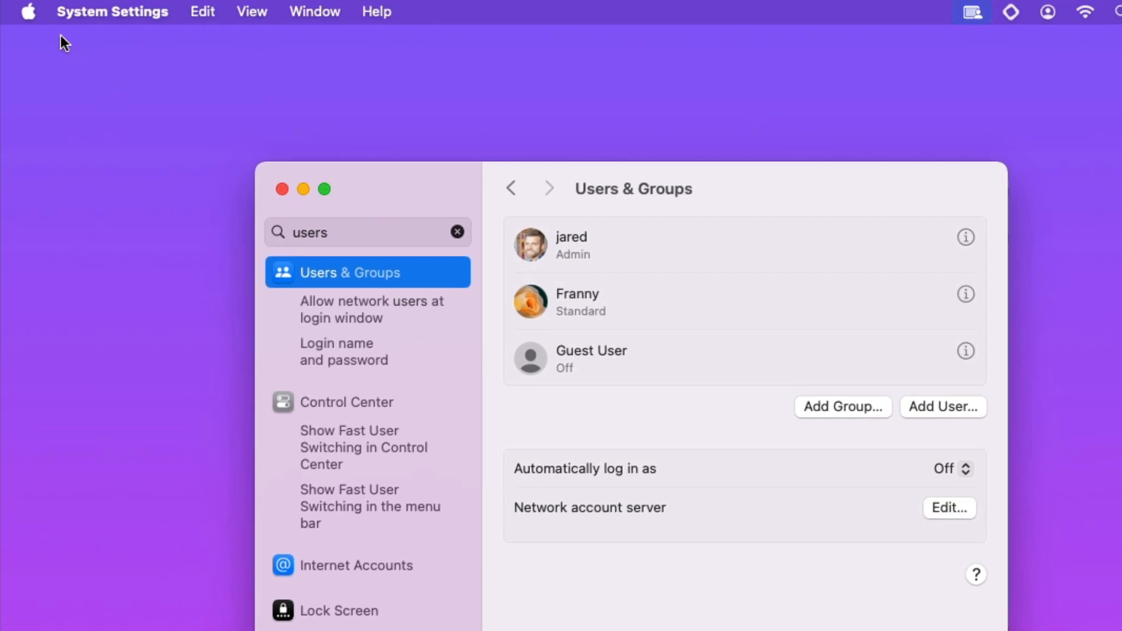
# Step: Bring up the Apple menu once Franny's Standard account is listed
pyautogui.click(28, 11)
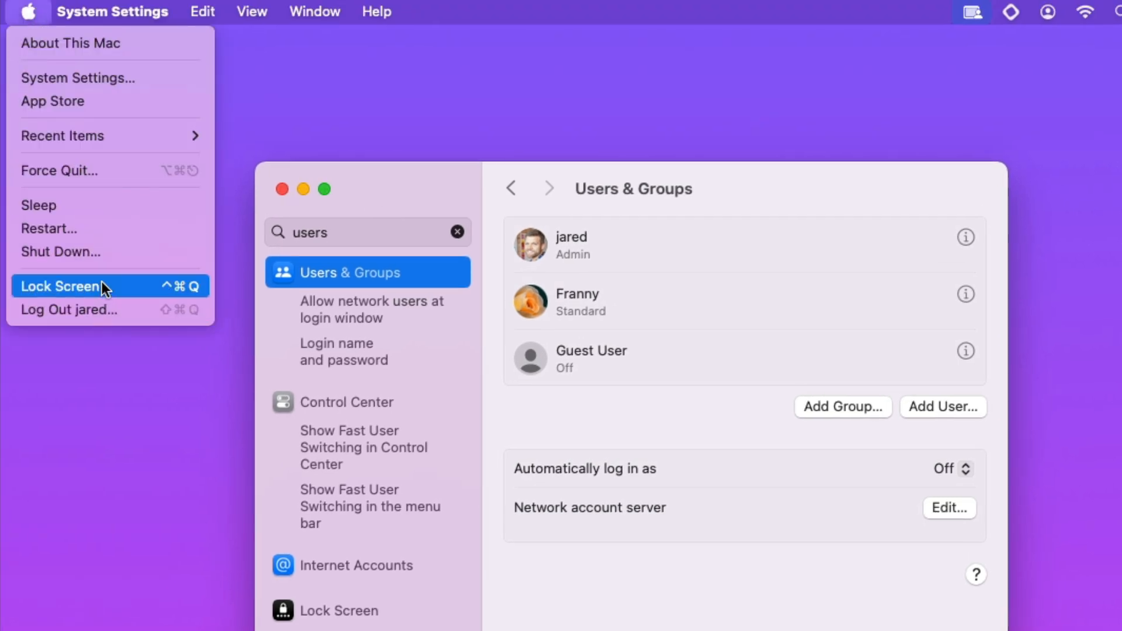
pyautogui.click(60, 287)
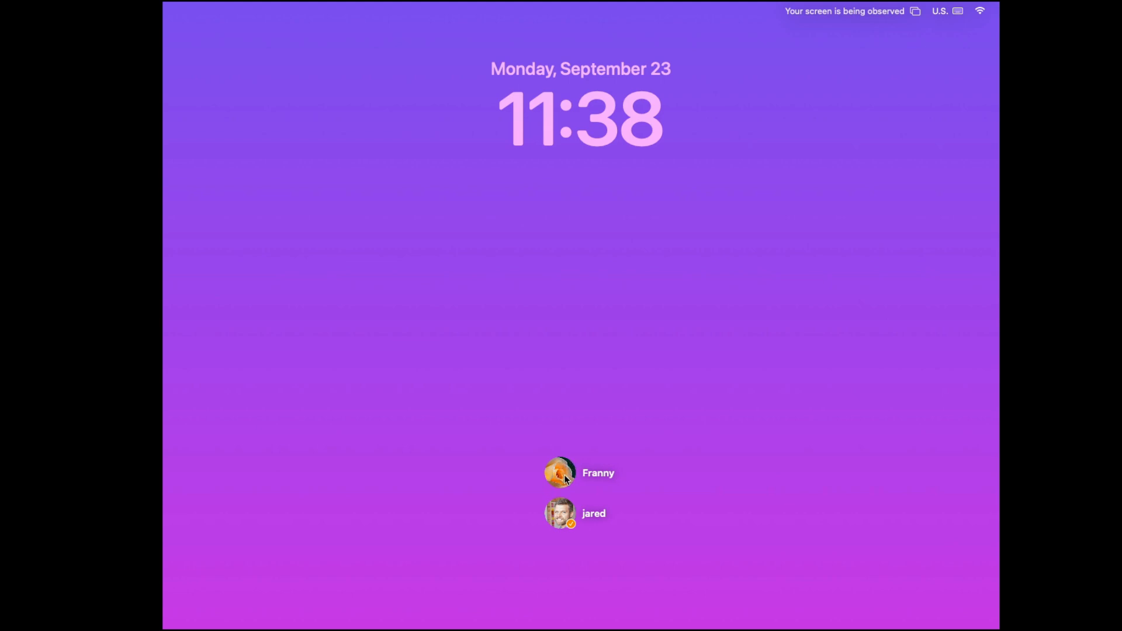
pyautogui.click(560, 474)
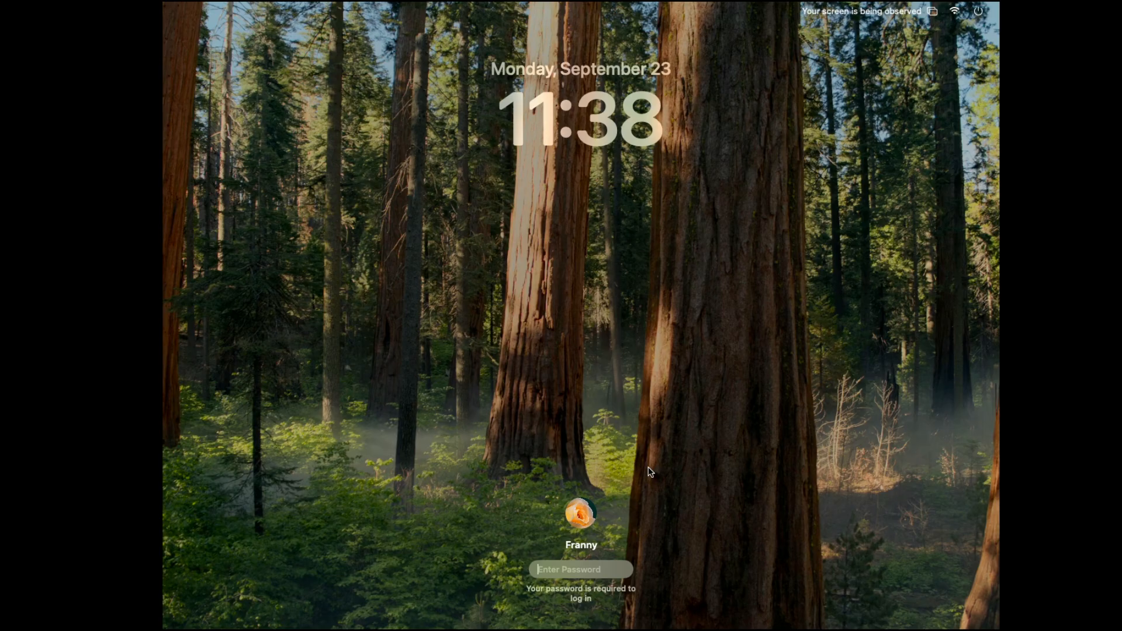
# Step: Enter Franny's password to log in and start her first-login setup
pyautogui.write('•••••')
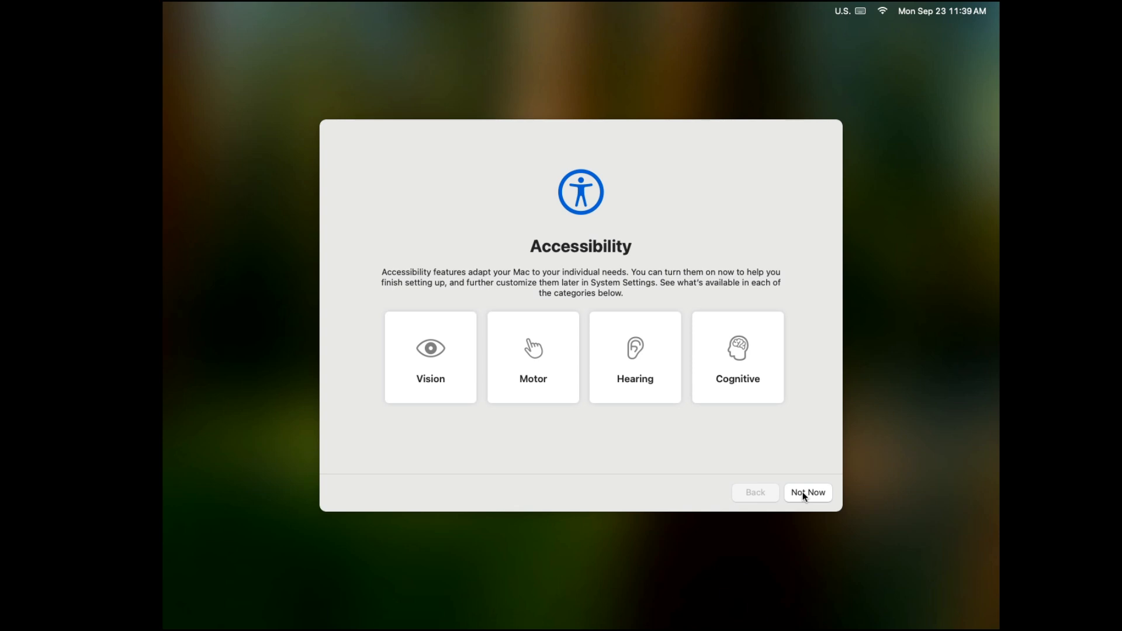
# Step: Skip Accessibility with Not Now and defer Apple Account sign-in, confirming Skip
pyautogui.click(808, 493)
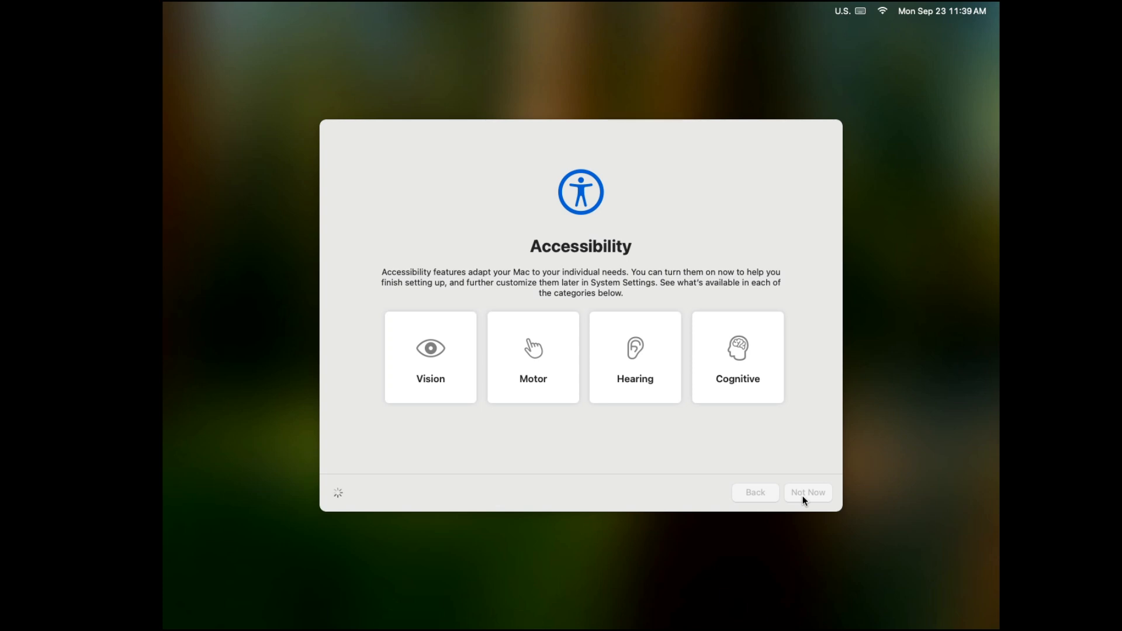
pyautogui.click(808, 492)
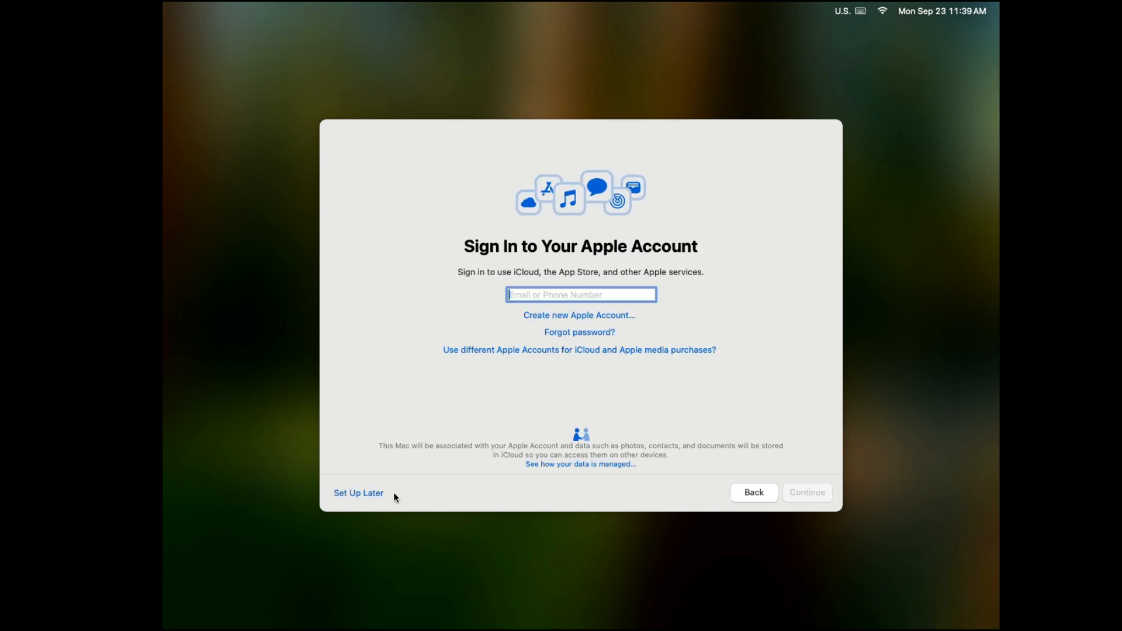
pyautogui.click(359, 493)
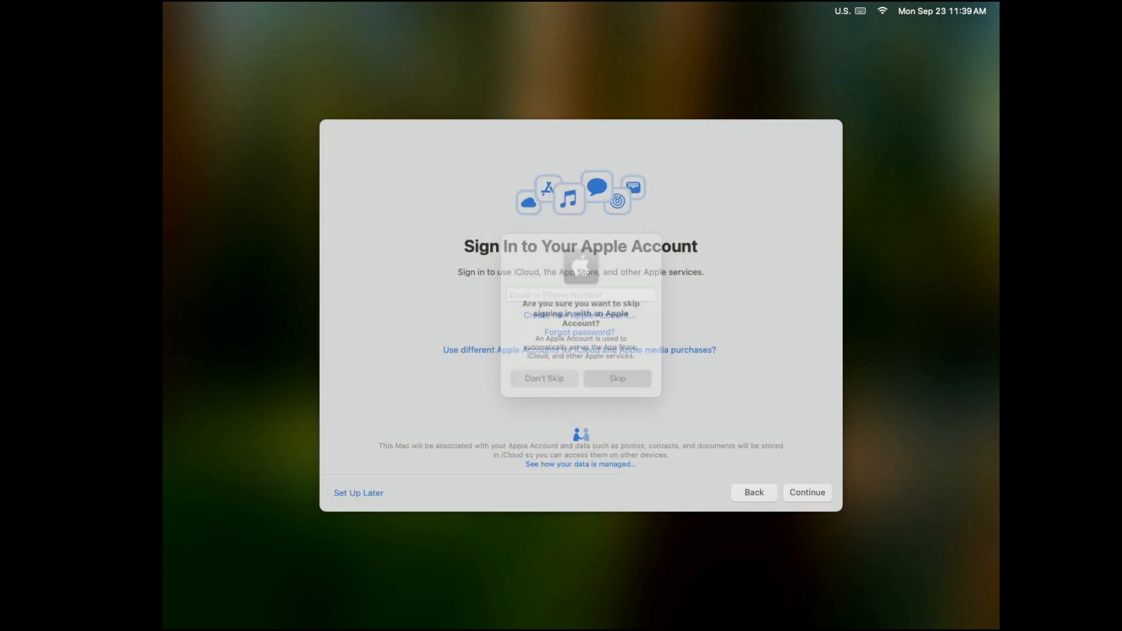
pyautogui.click(616, 378)
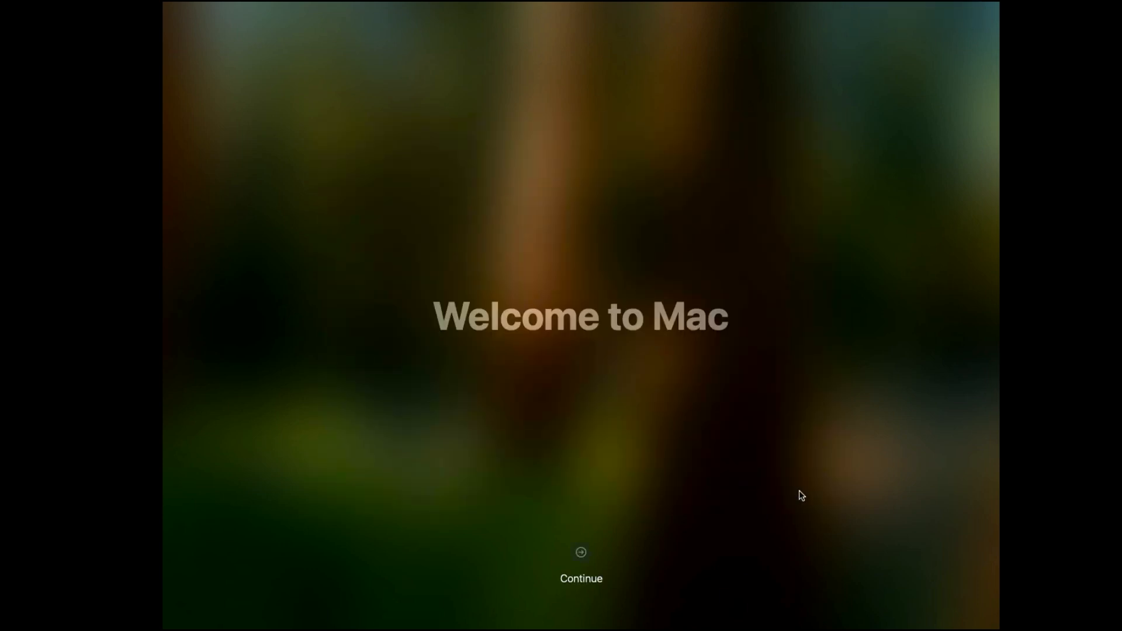
pyautogui.click(580, 566)
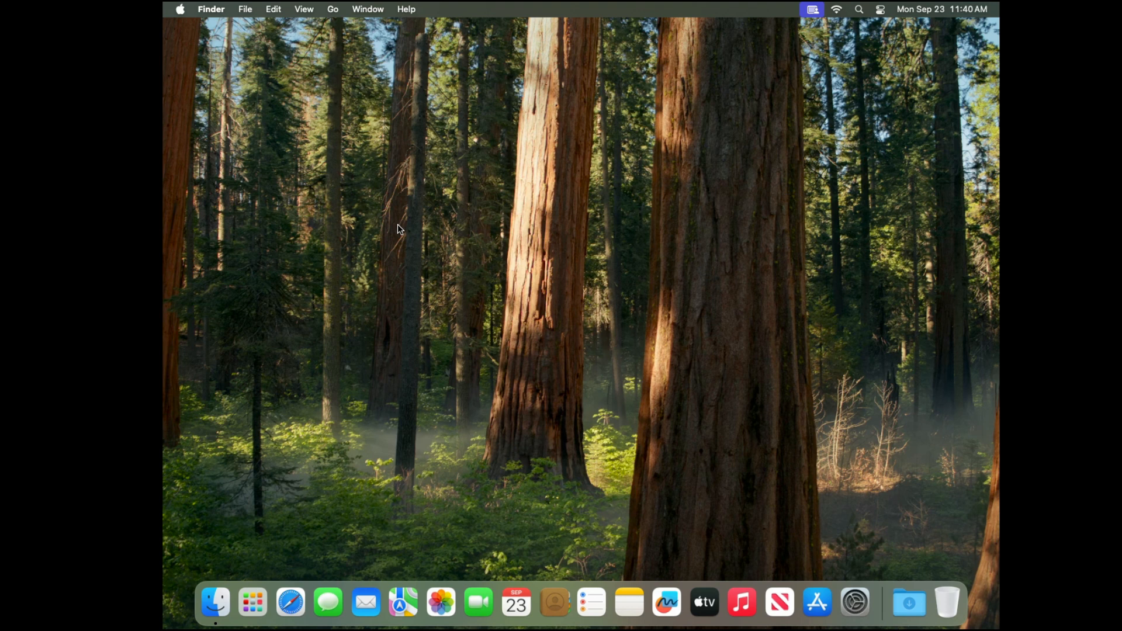
pyautogui.moveTo(402, 230)
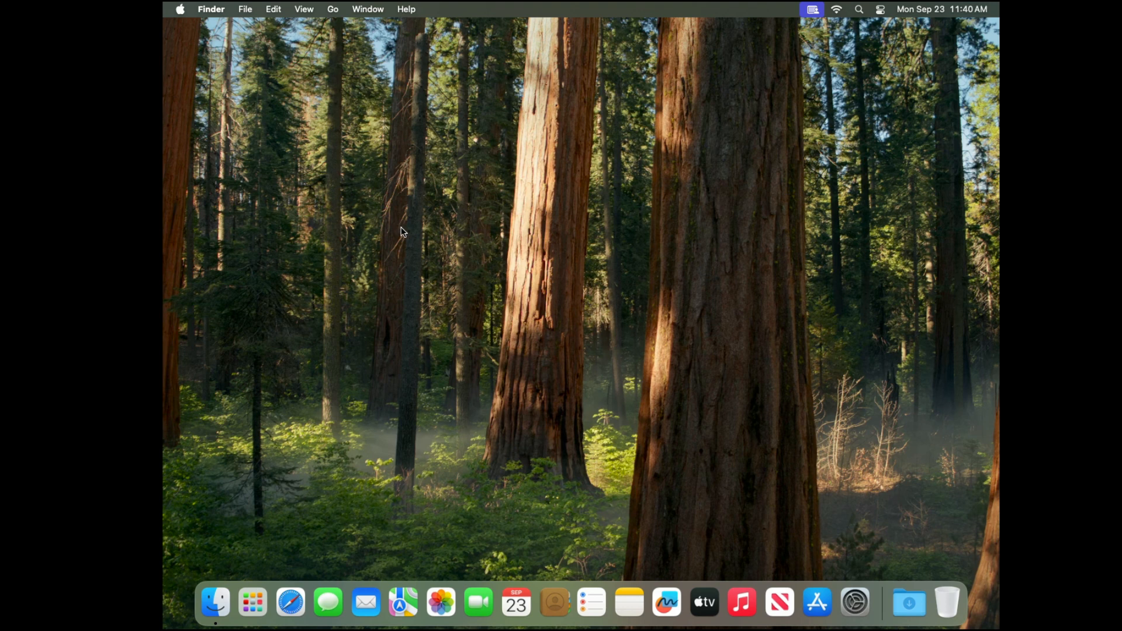